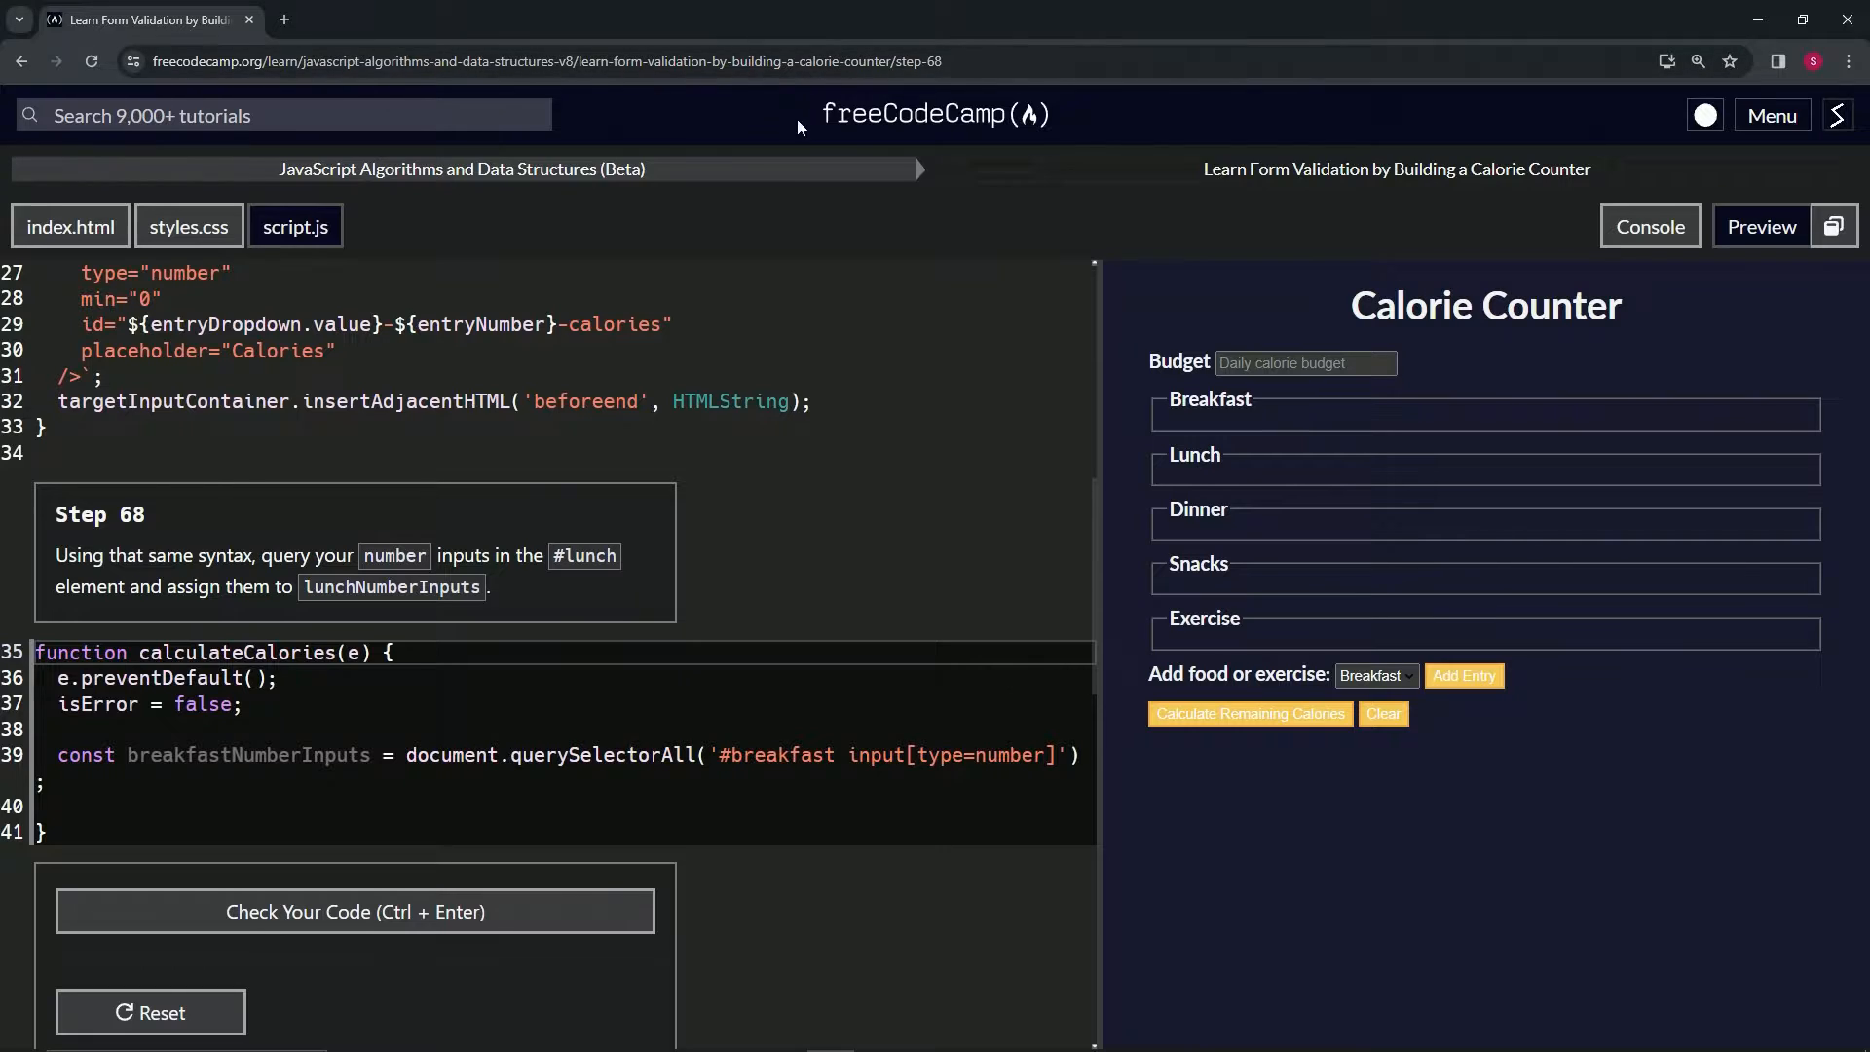
mouse_move(368, 184)
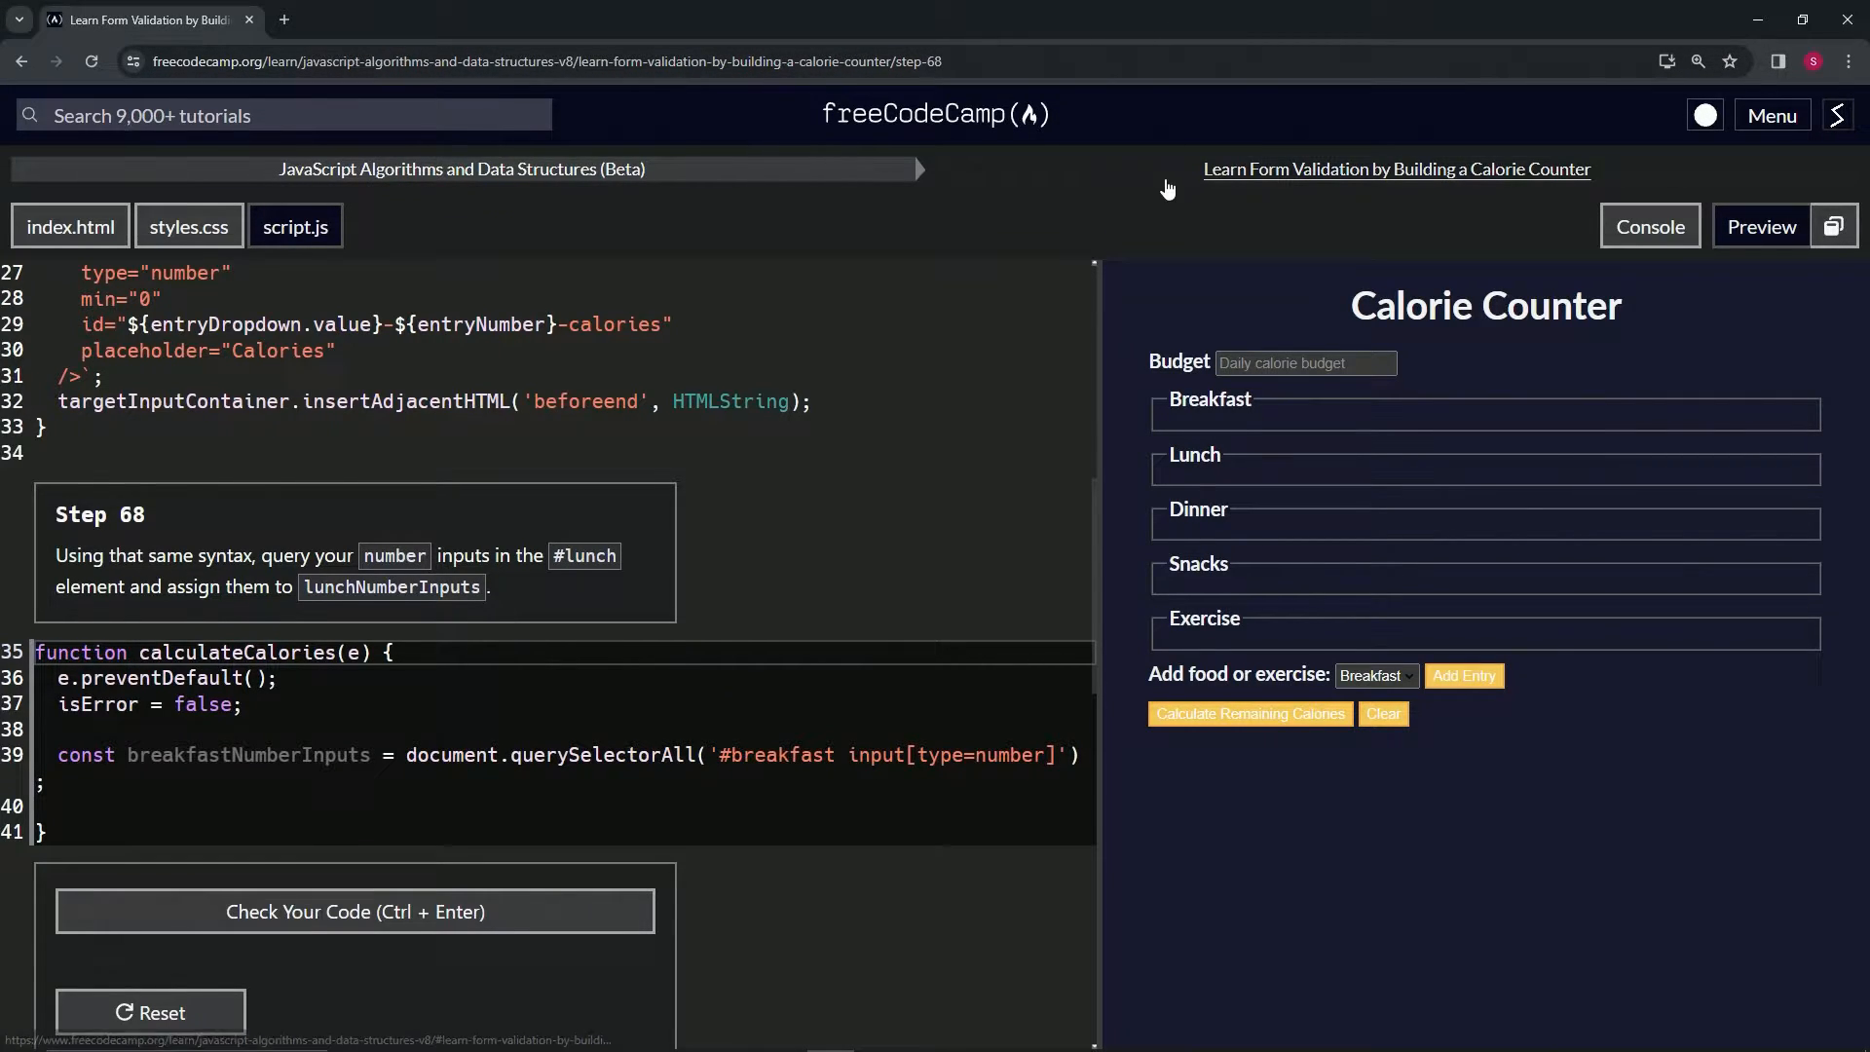
mouse_move(1505, 196)
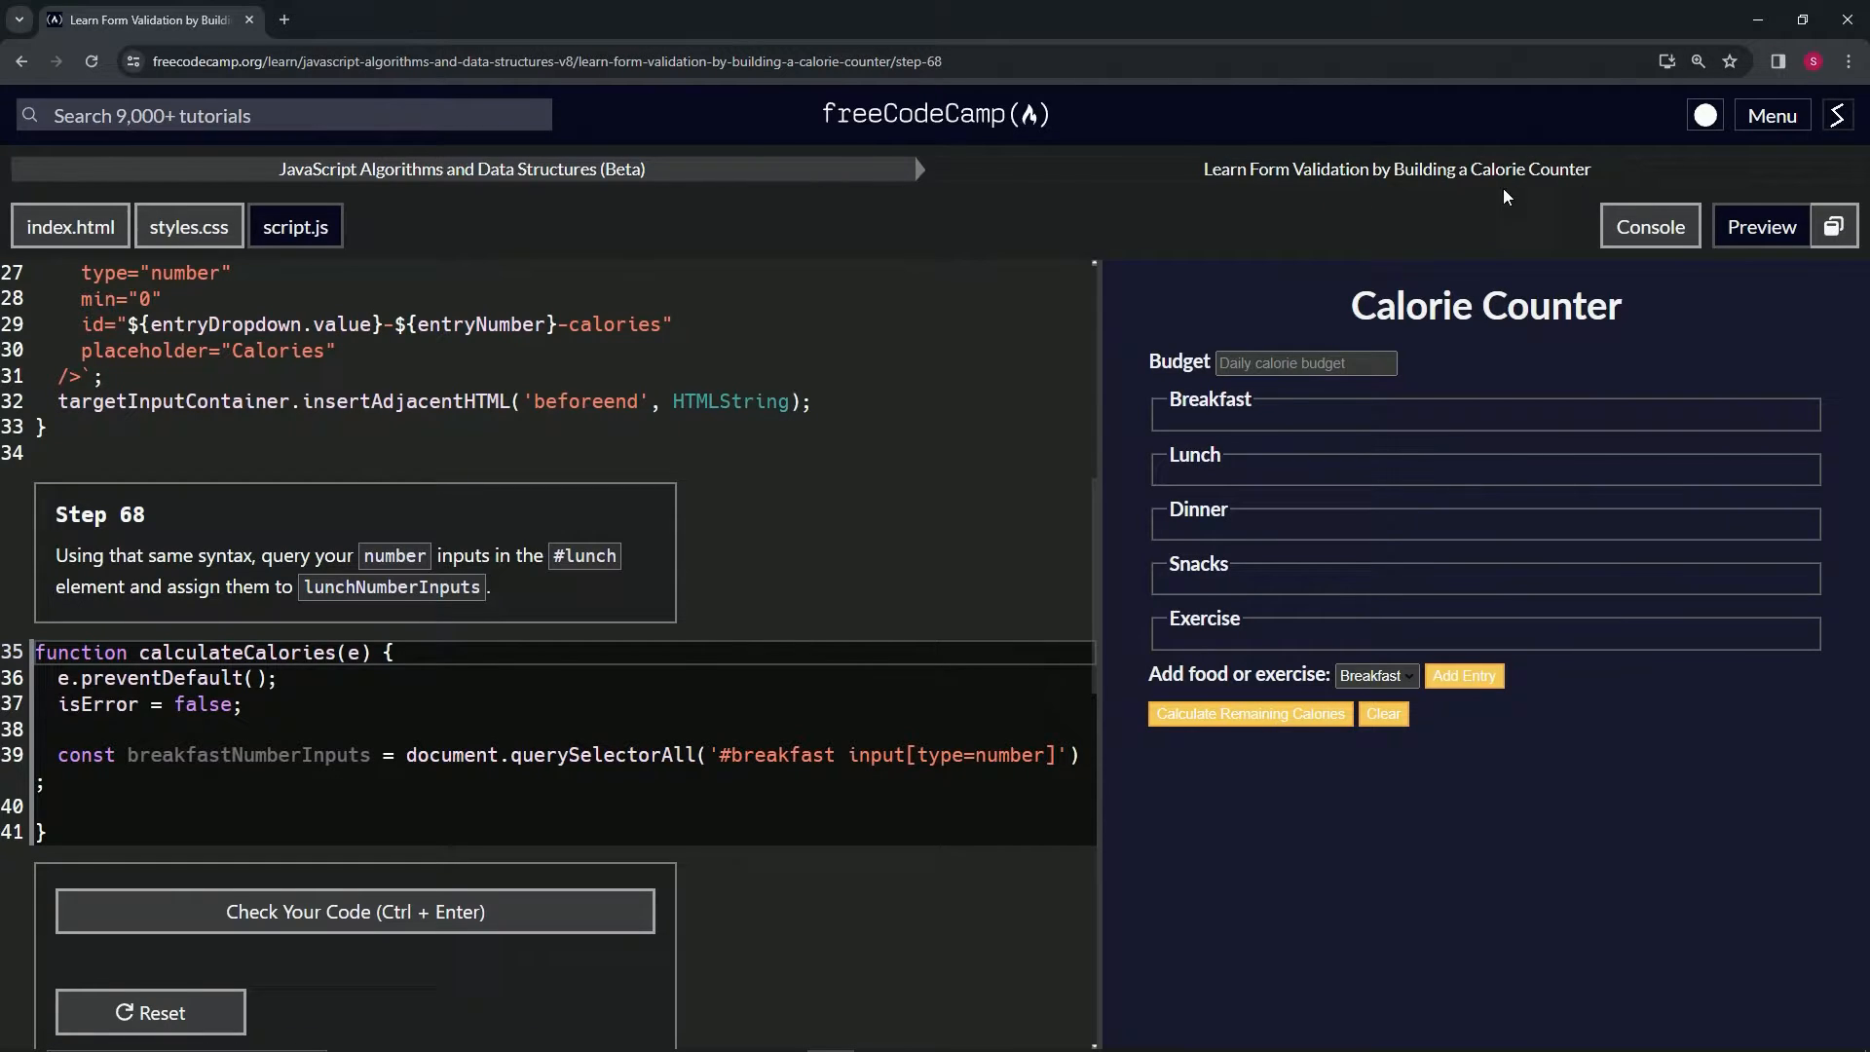
mouse_move(119, 547)
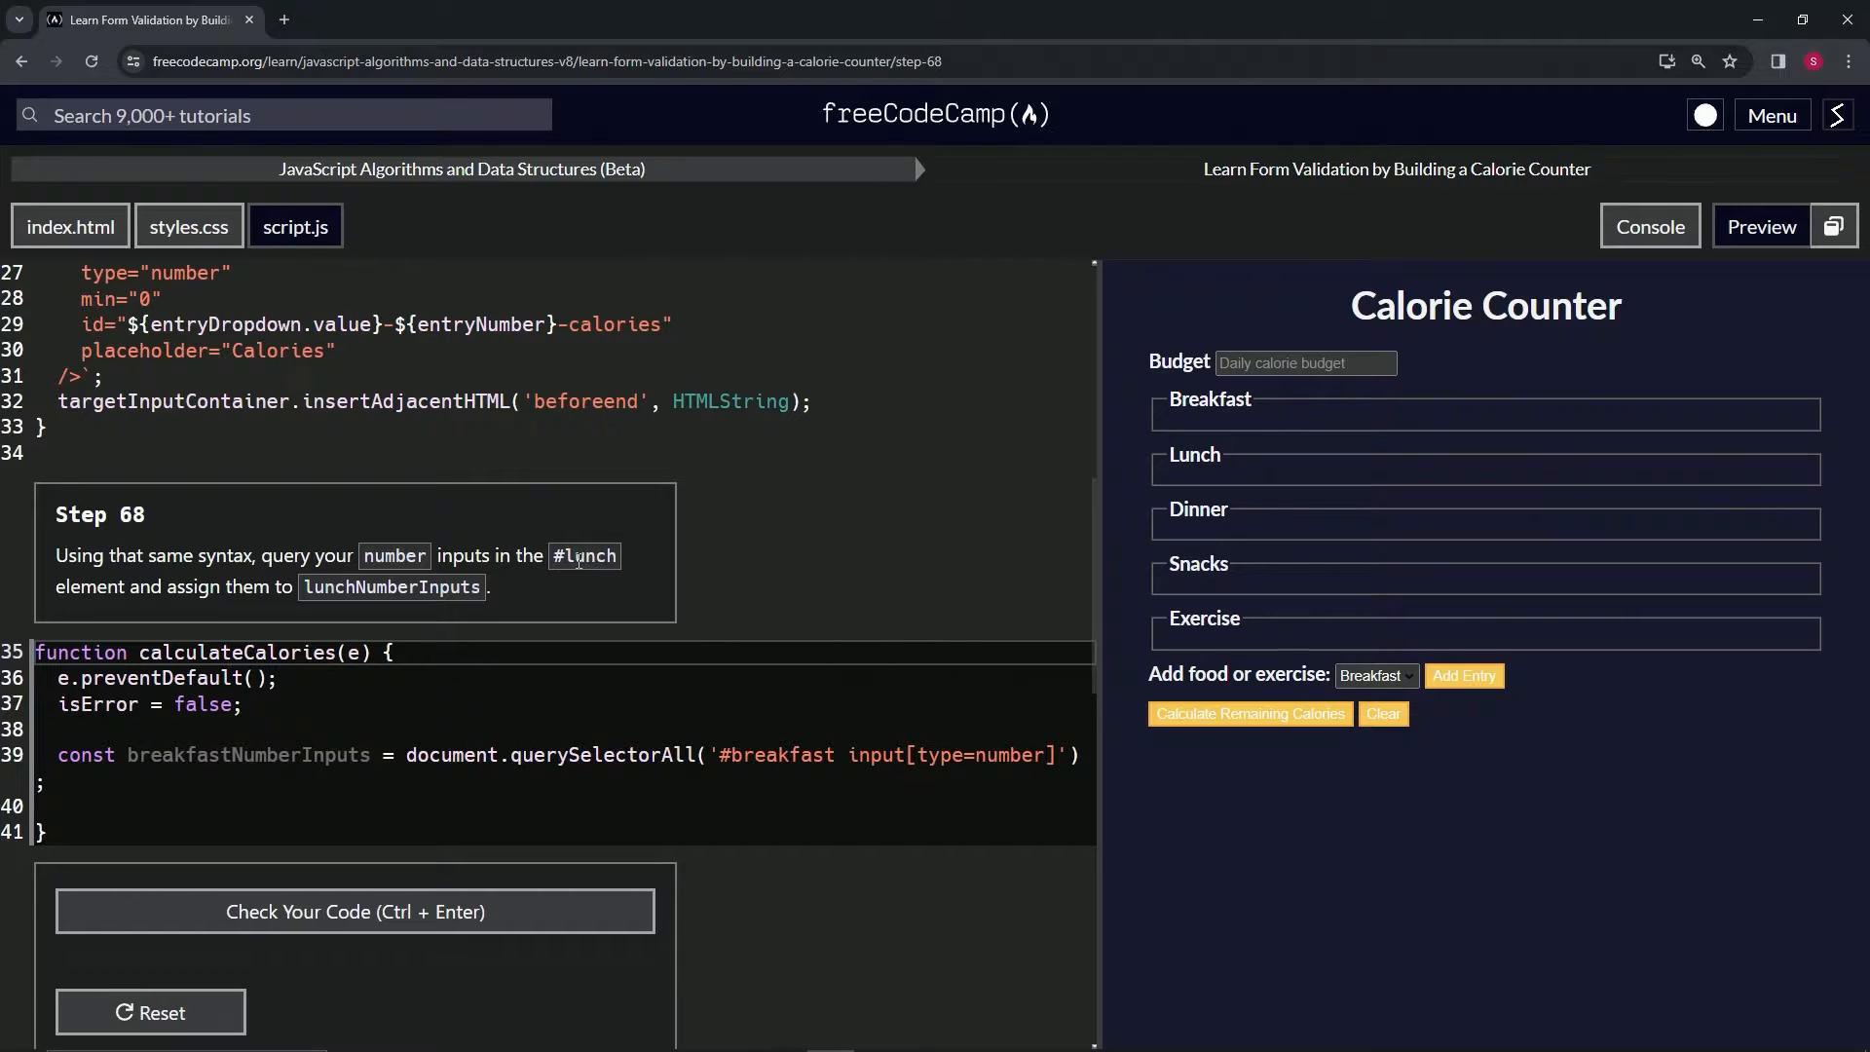
mouse_move(284, 607)
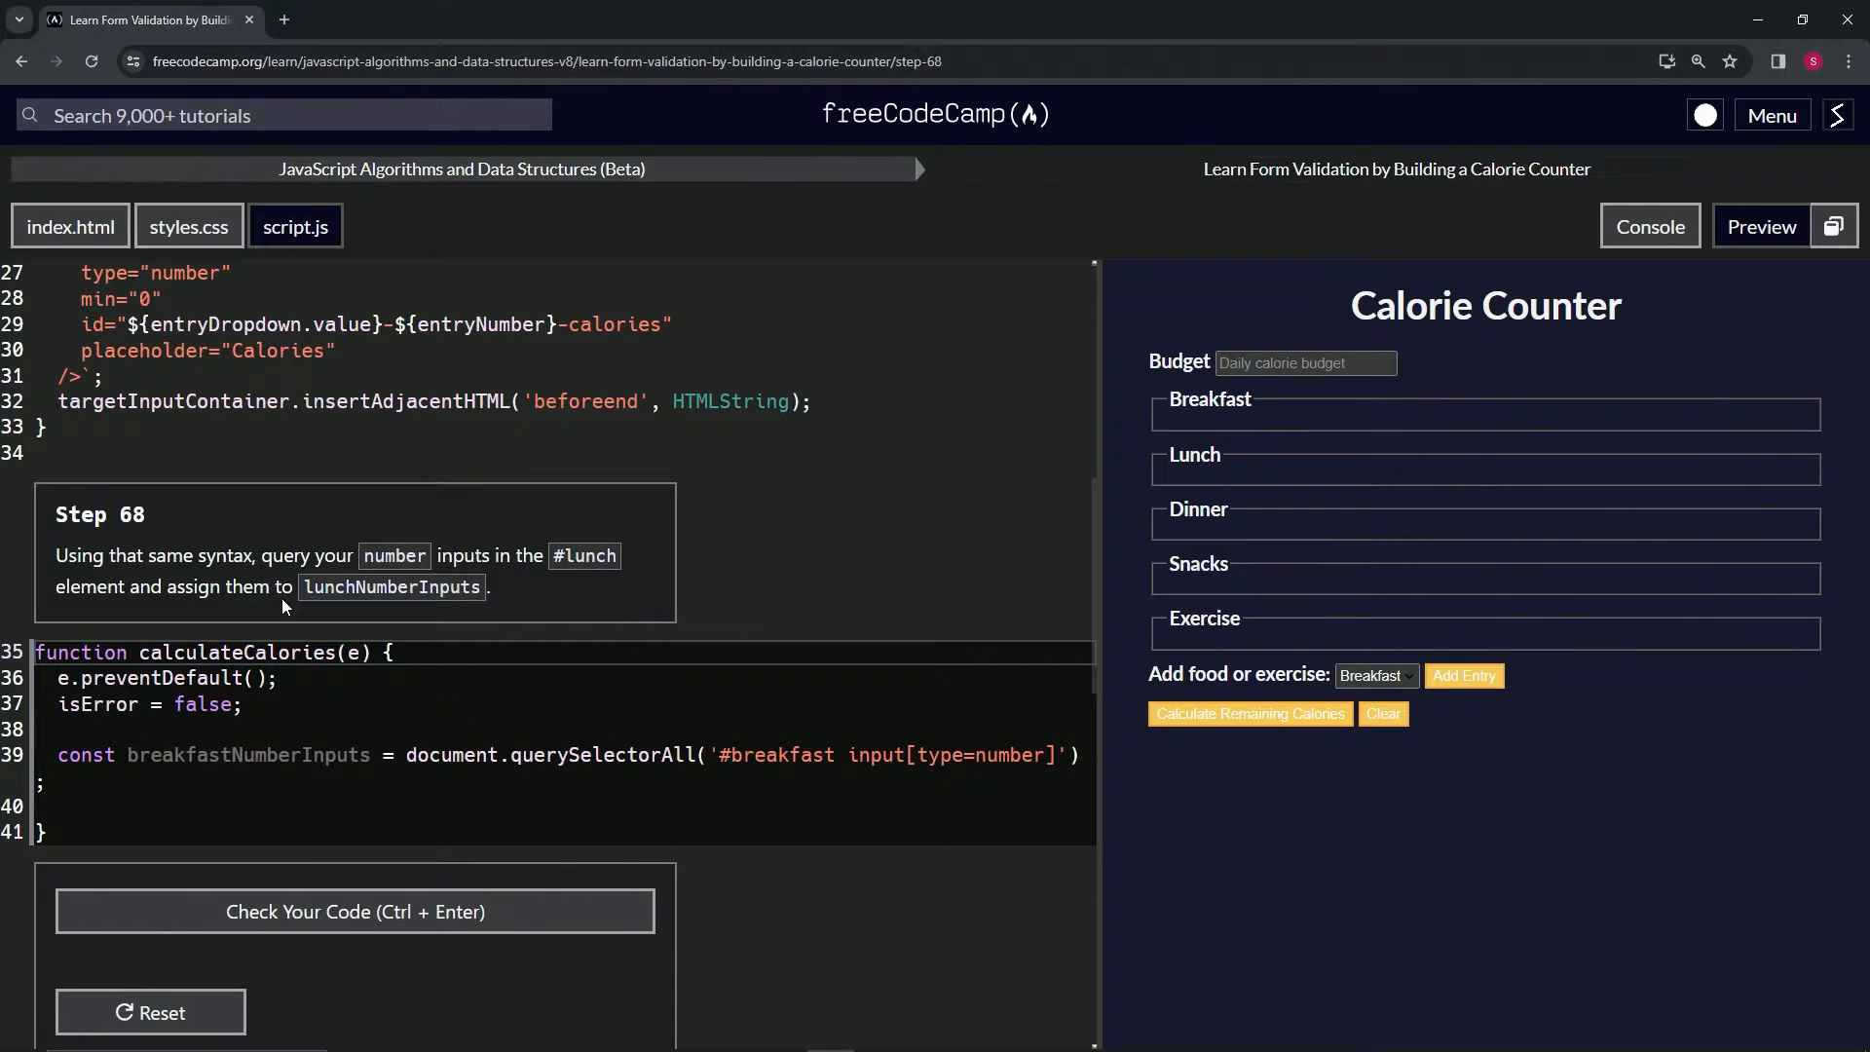
mouse_move(463, 612)
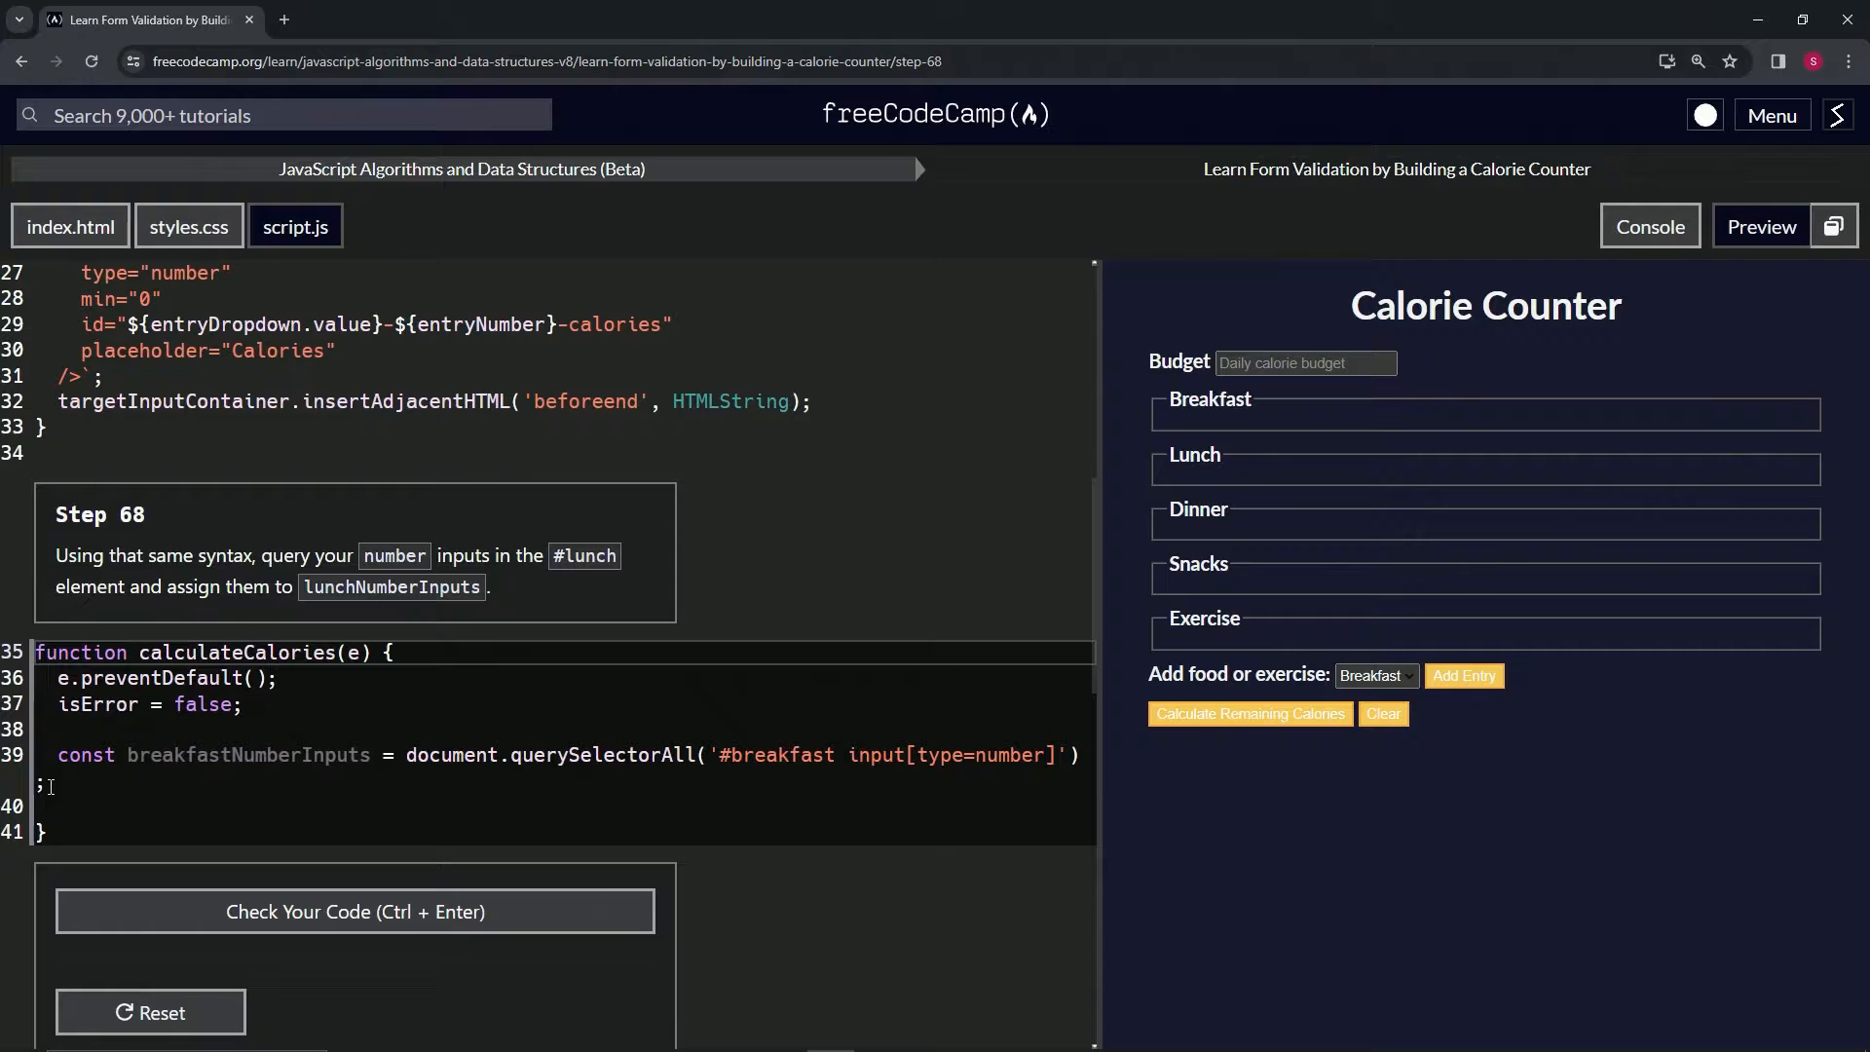
Duplicate the breakfast line as const lunchNumberInputs = document.querySelectorAll('#lunch input[type=number]') and check it.
drag(47, 731, 47, 783)
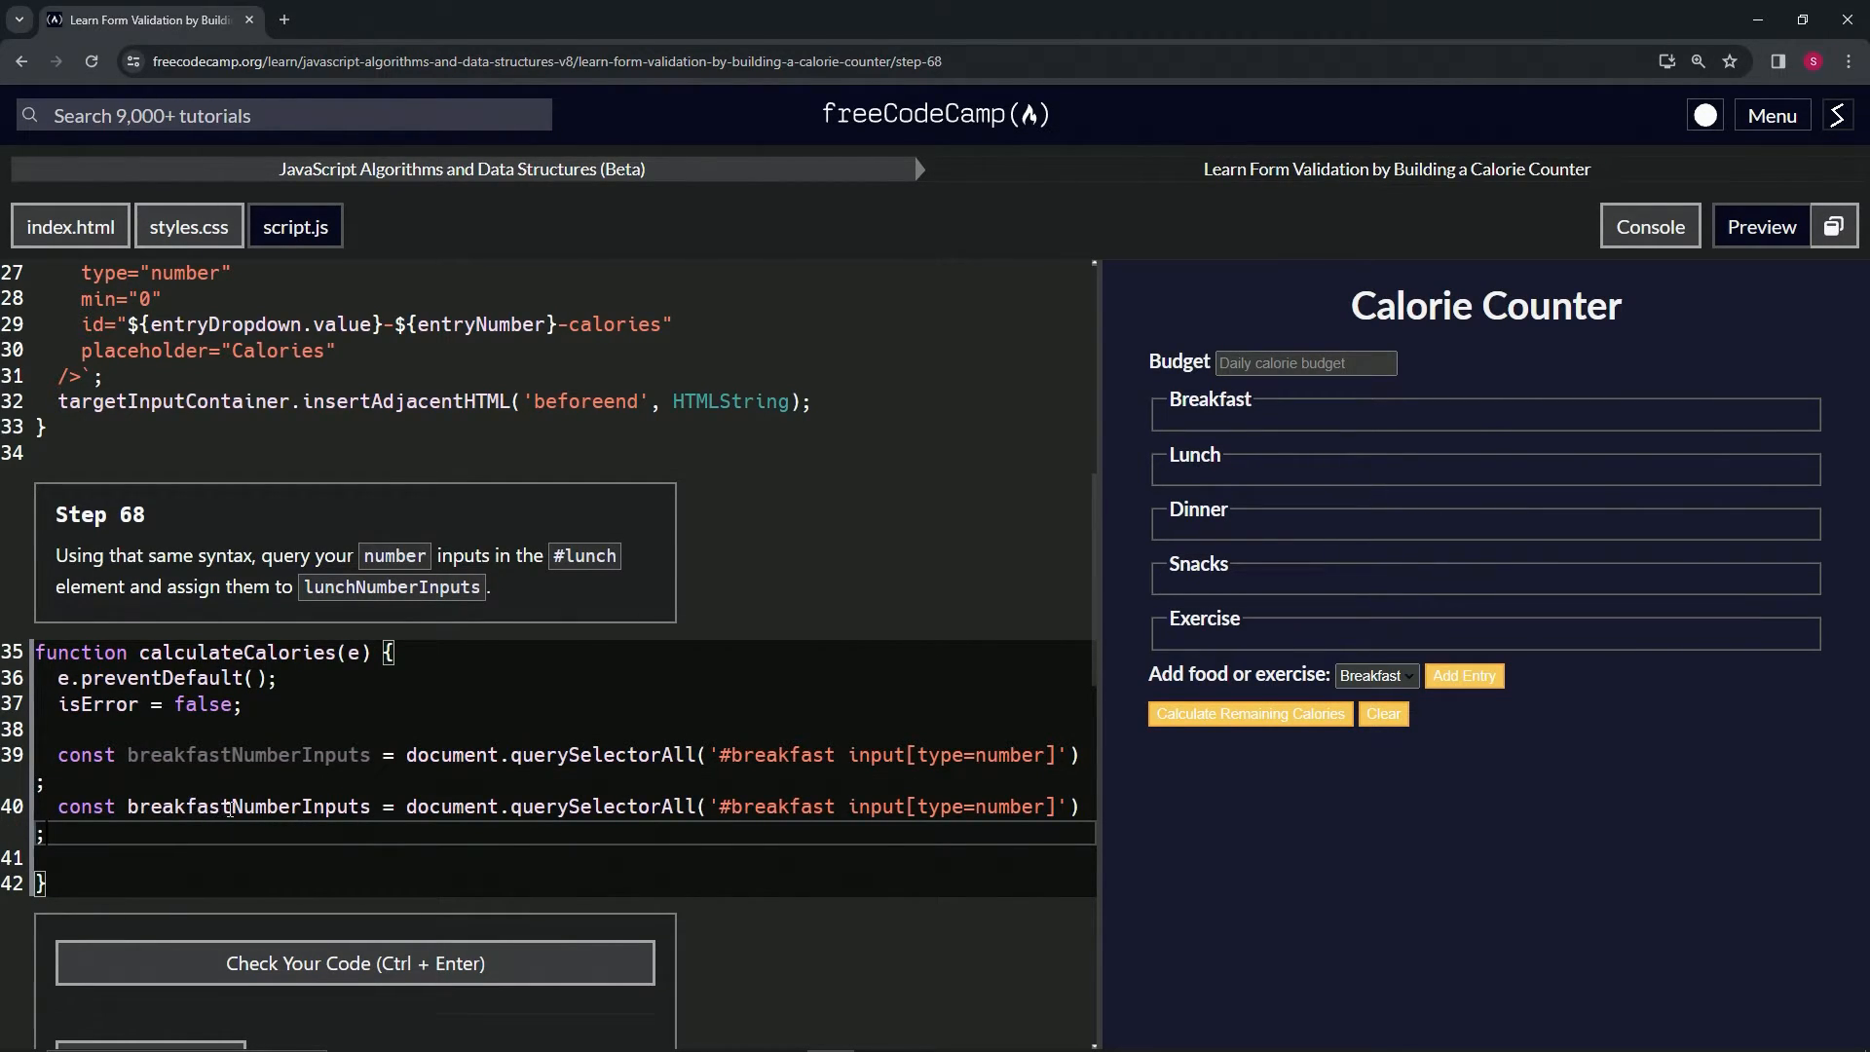
double_click(230, 807)
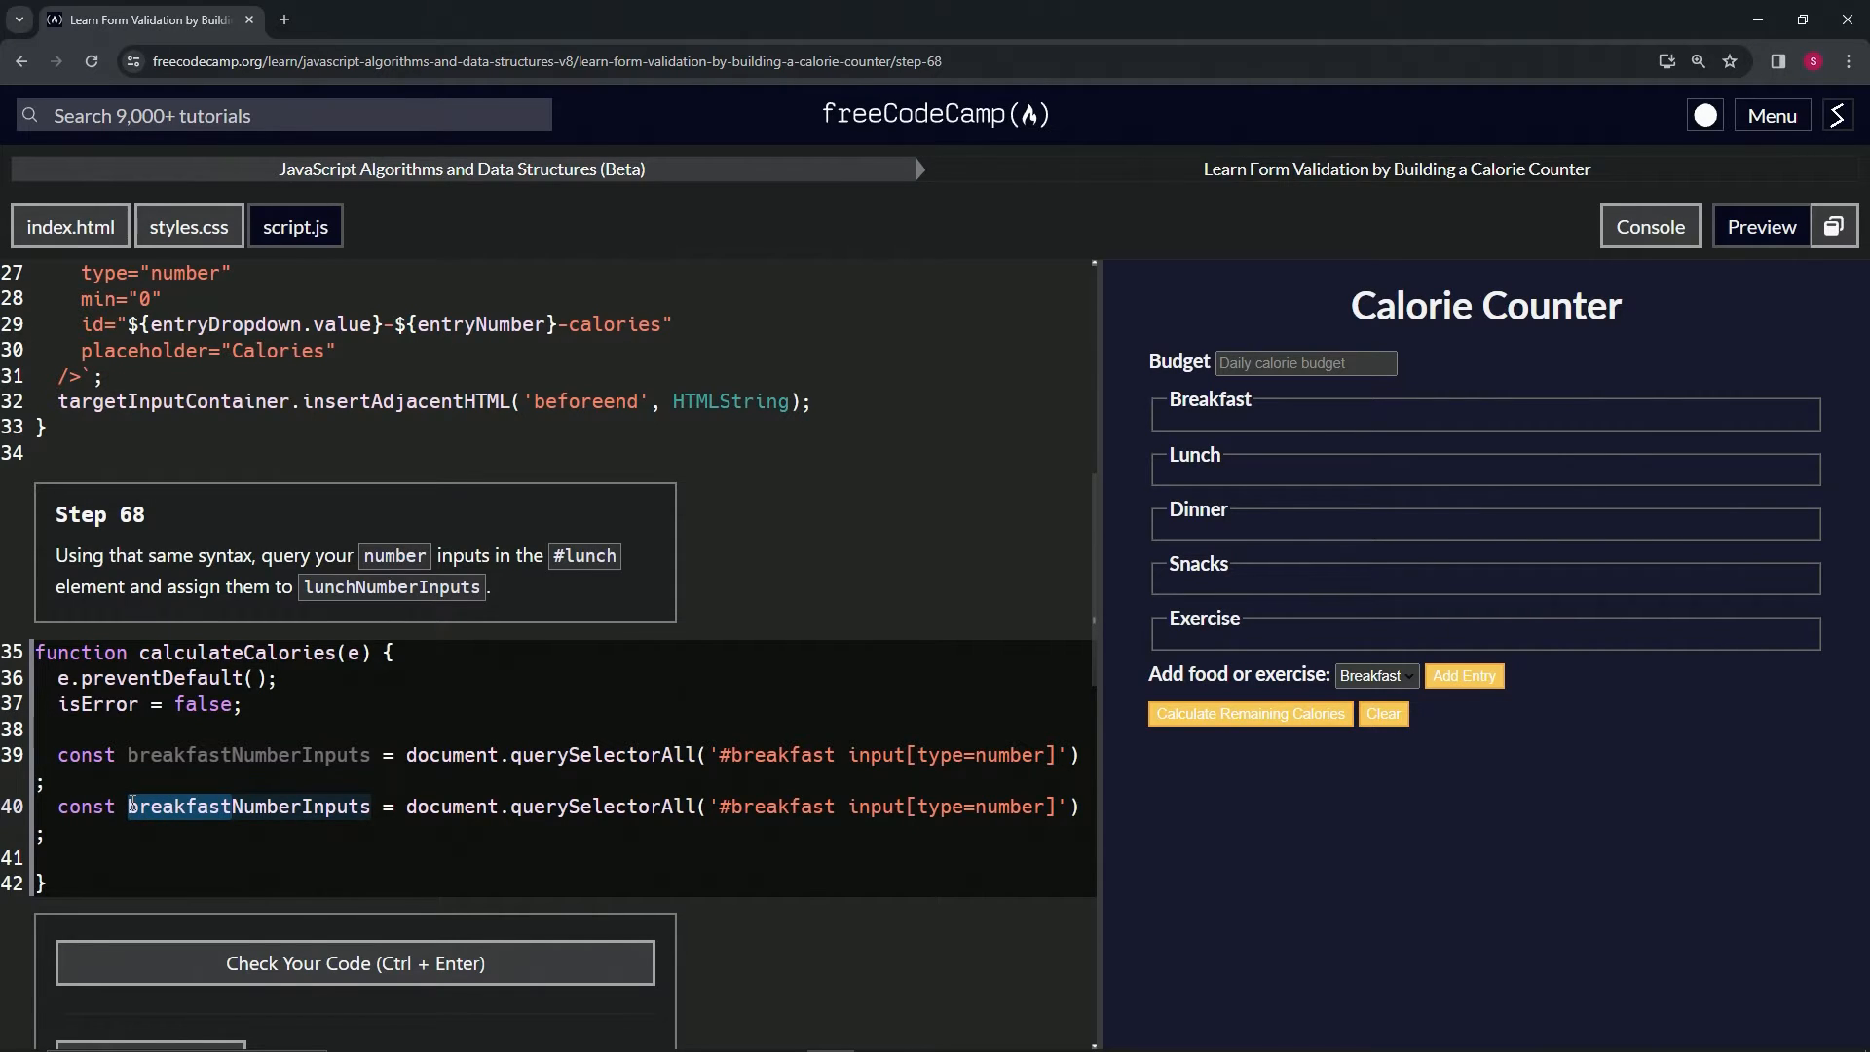
text(lunchNumberInputs)
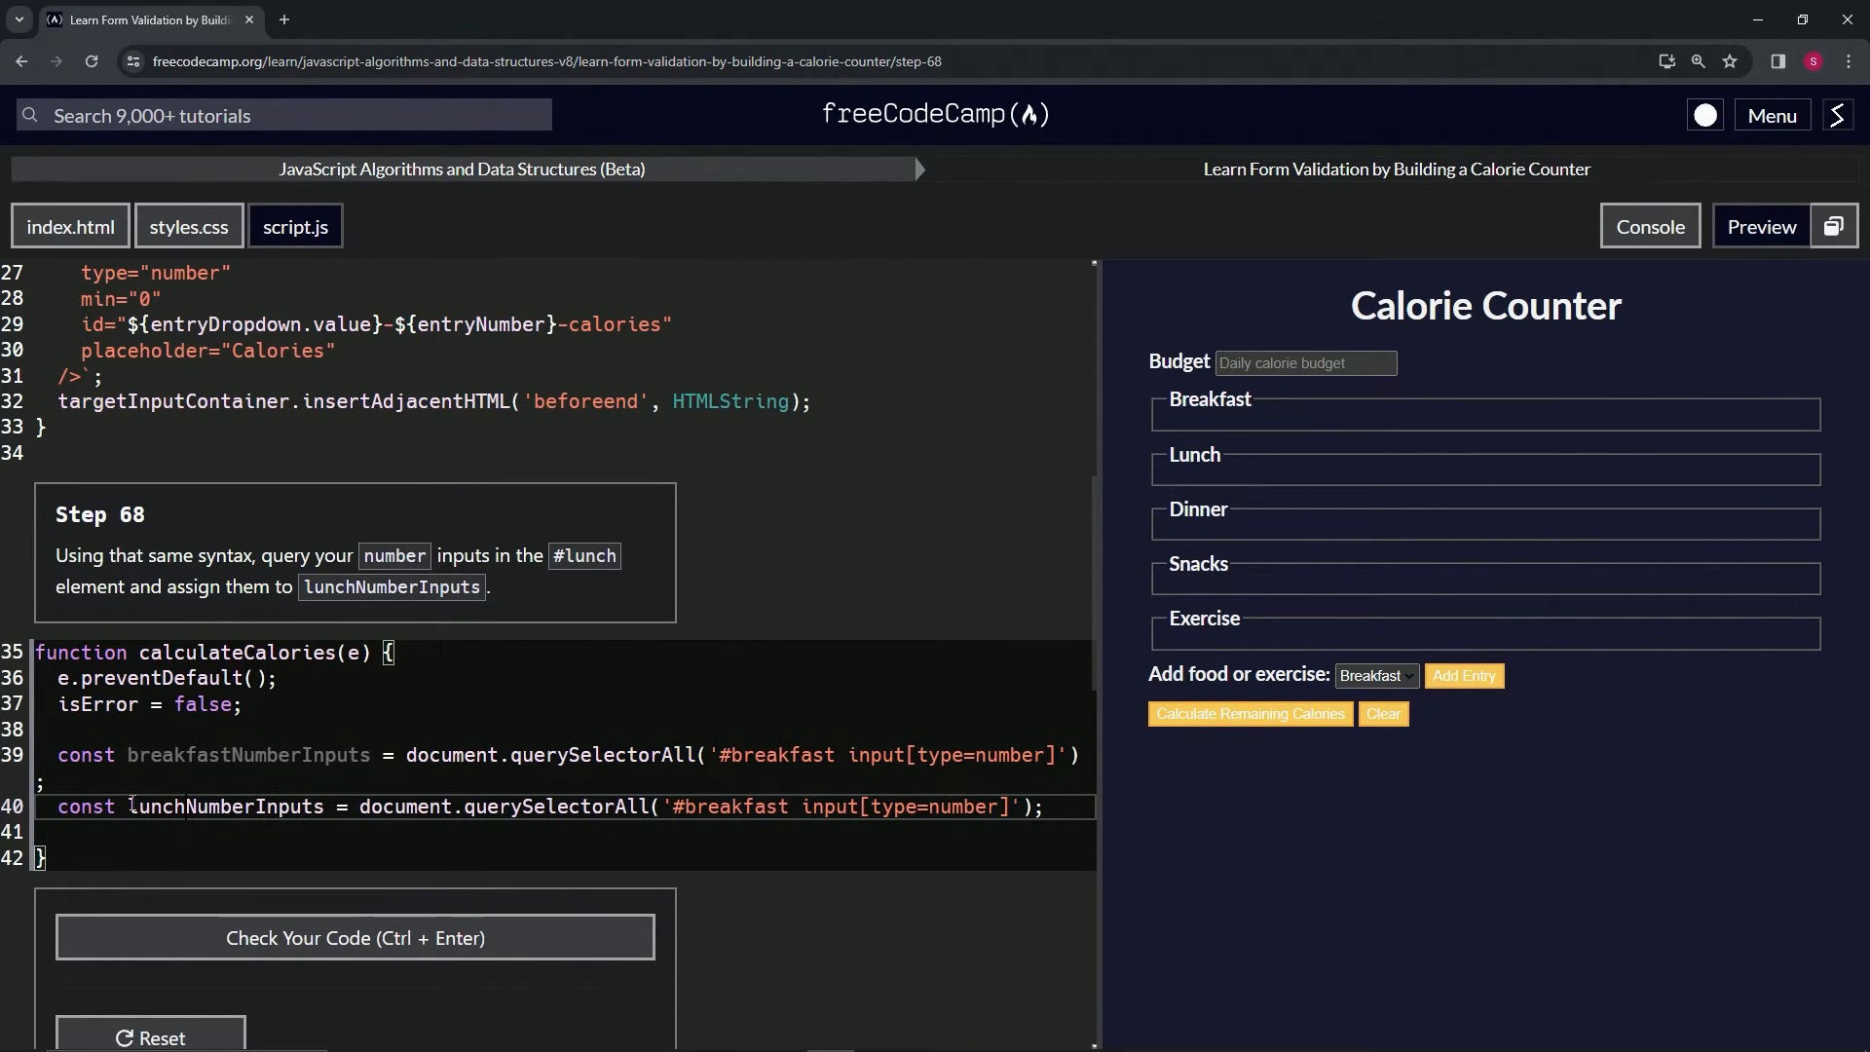
click(187, 807)
text(lunch)
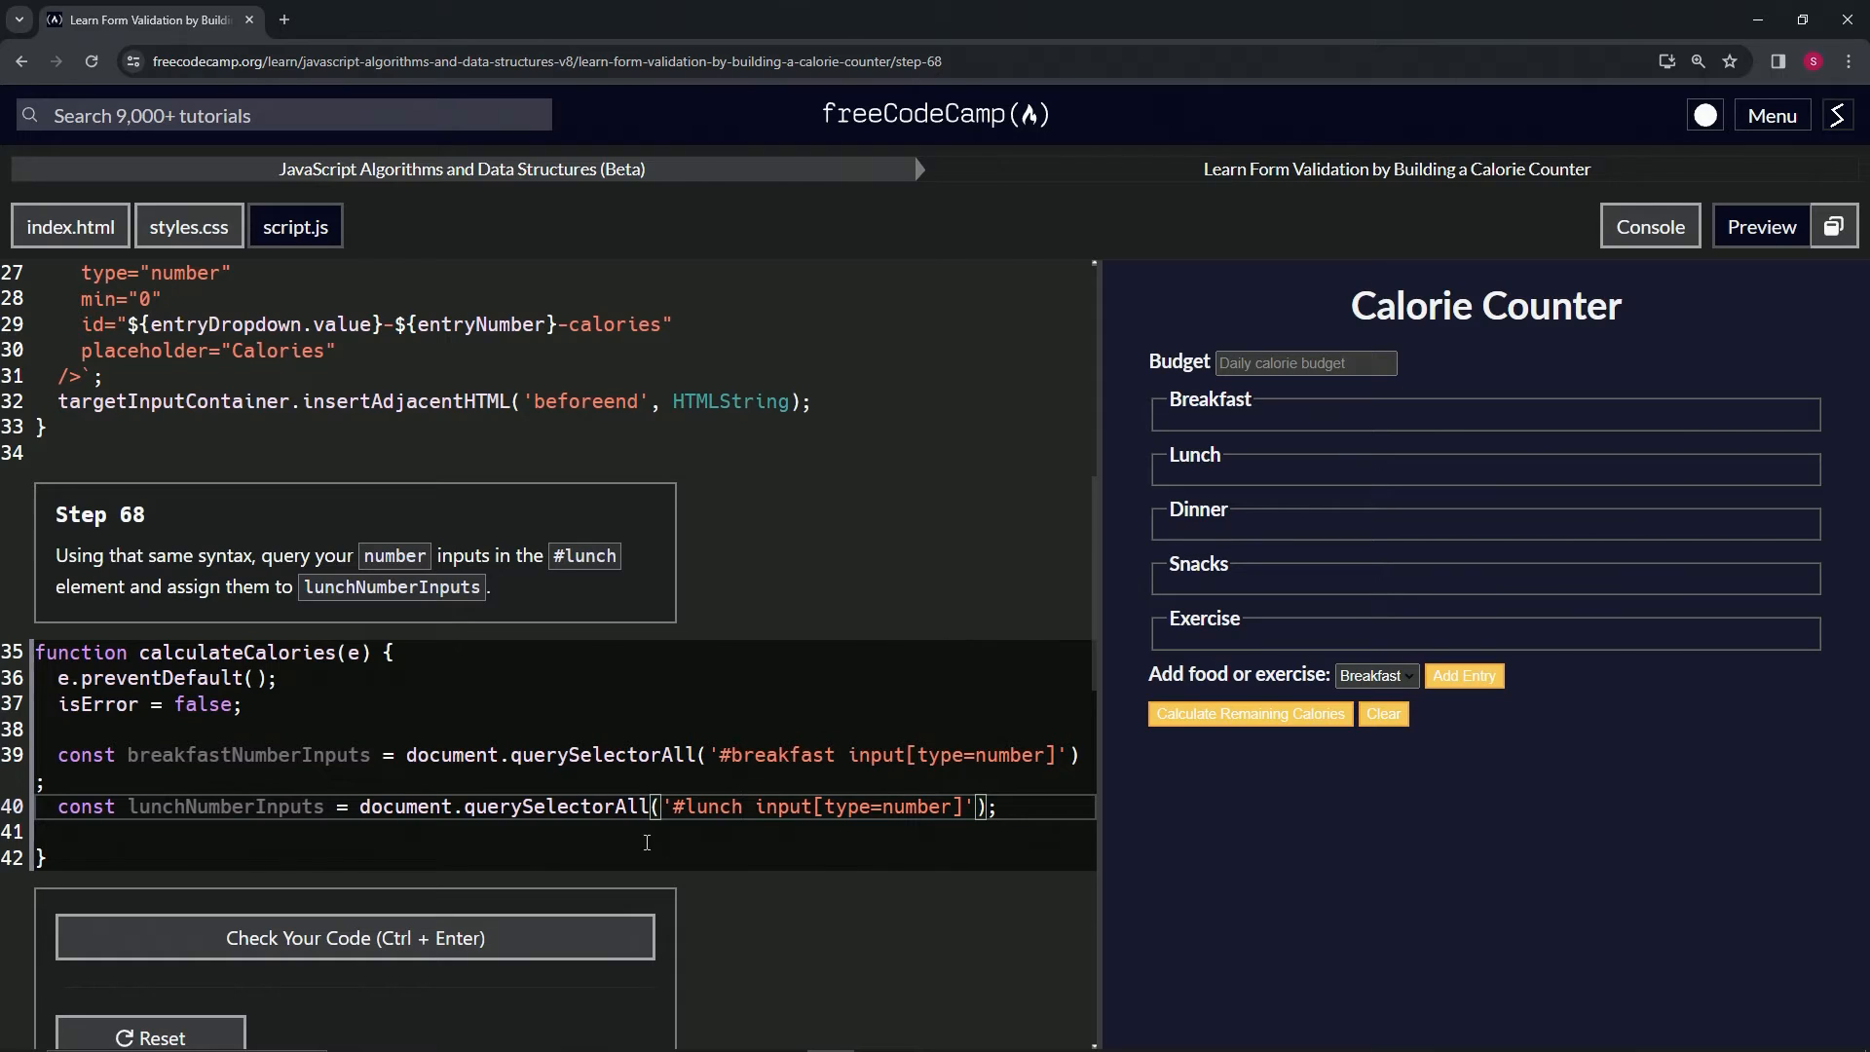
click(355, 937)
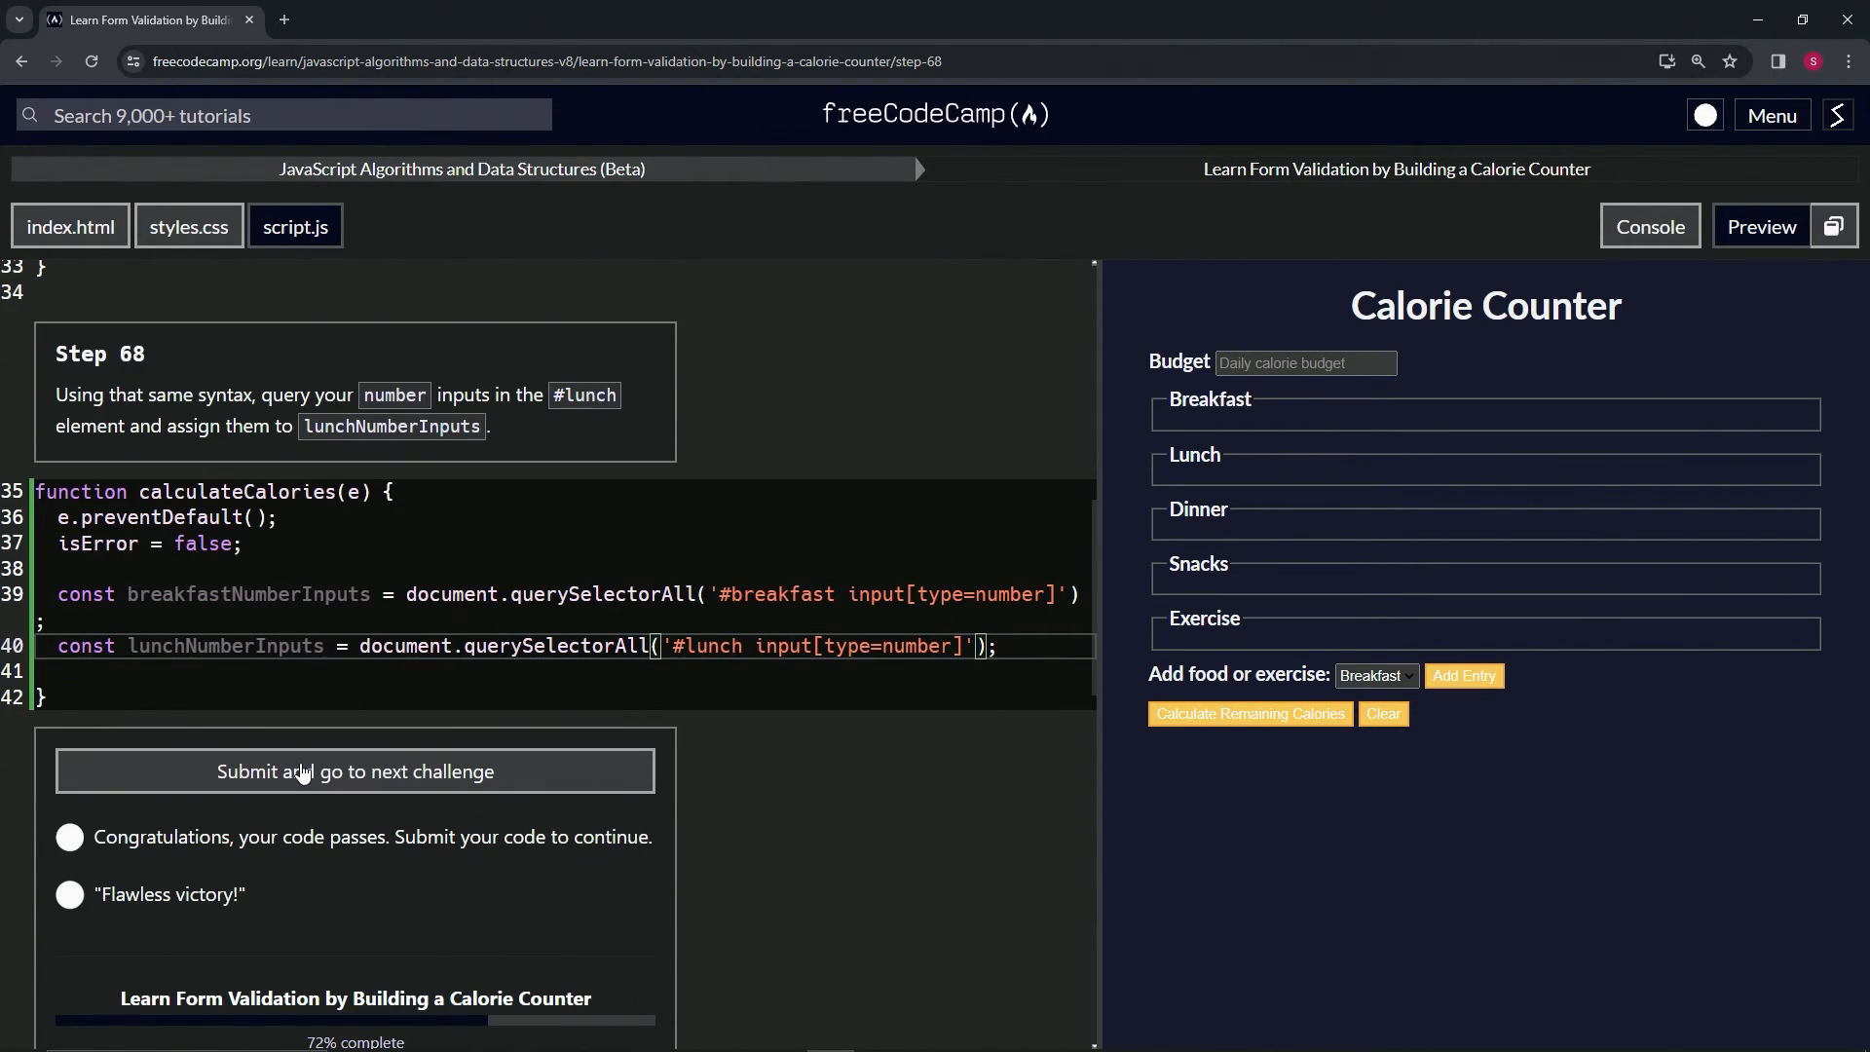
Submit the passing step 68 code and advance to step 69.
click(355, 772)
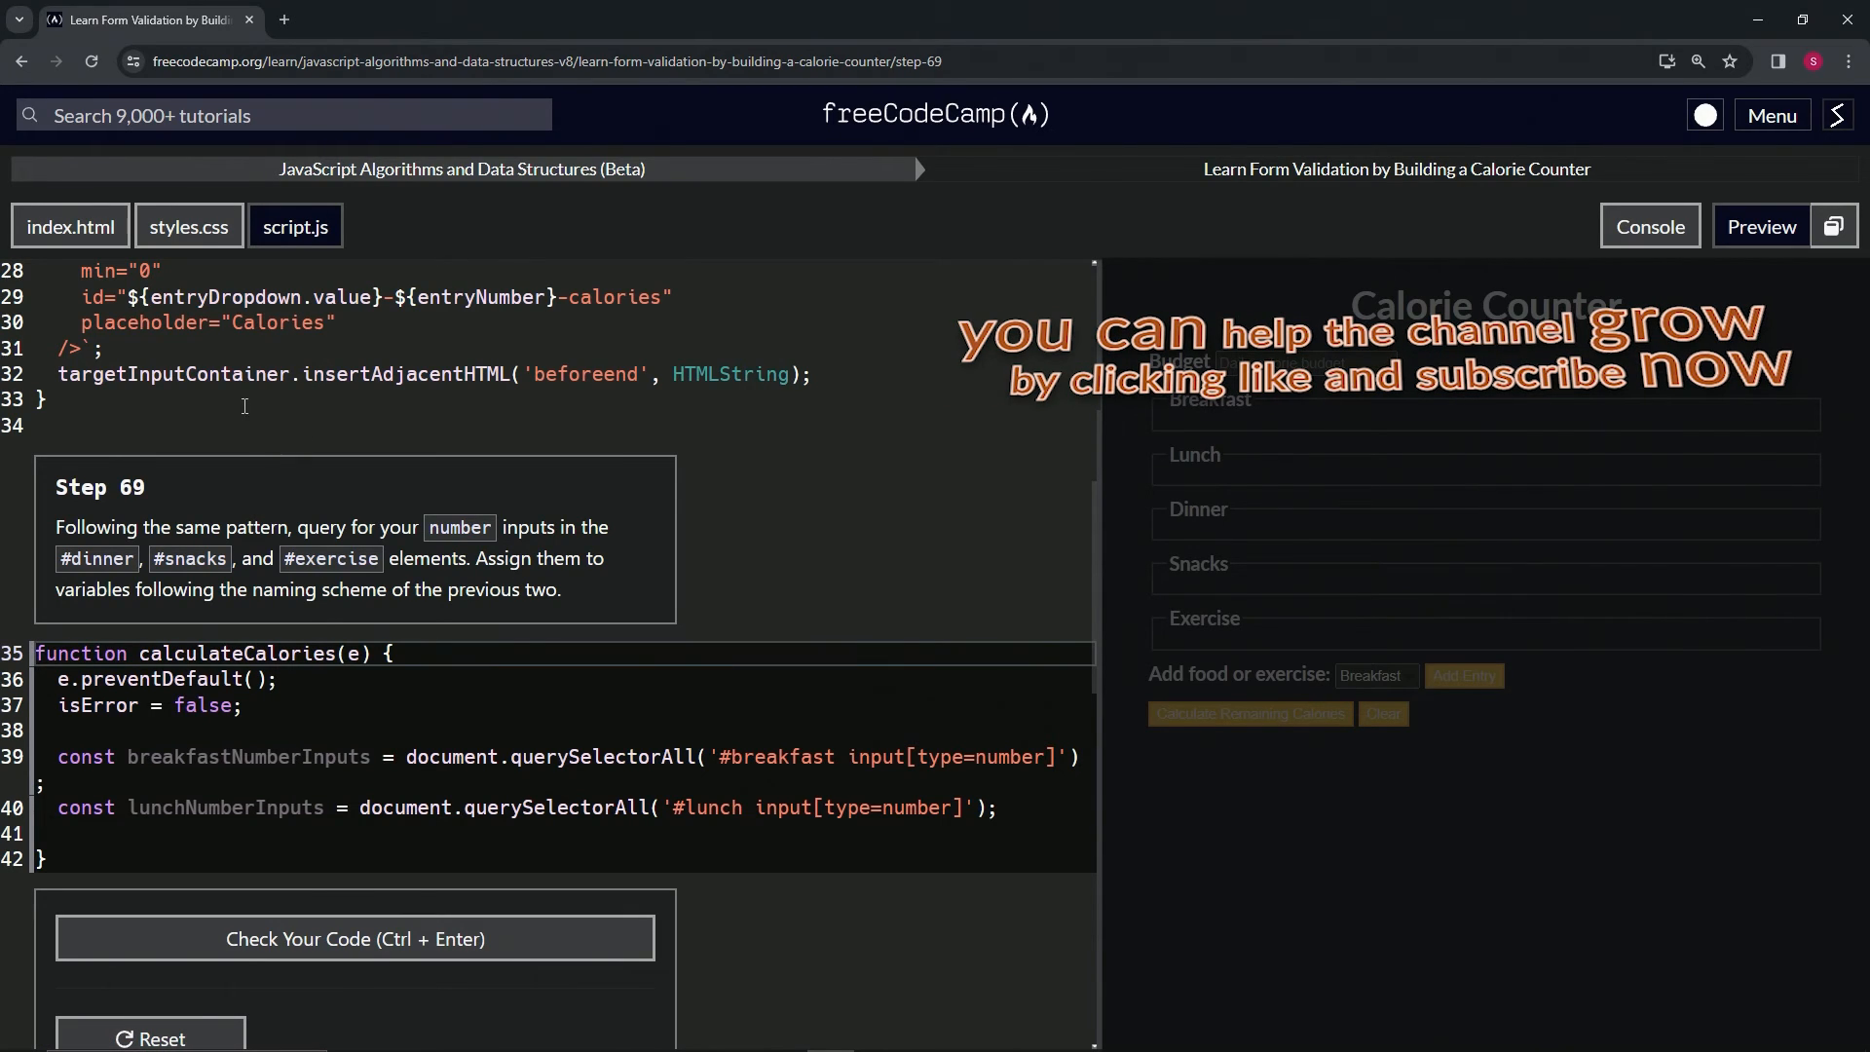